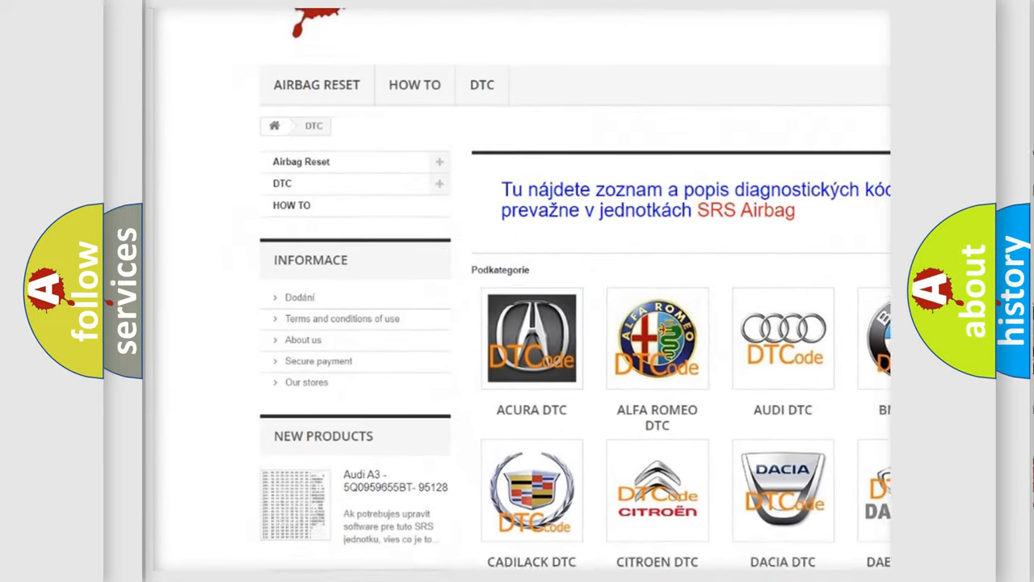
scroll("down", 3)
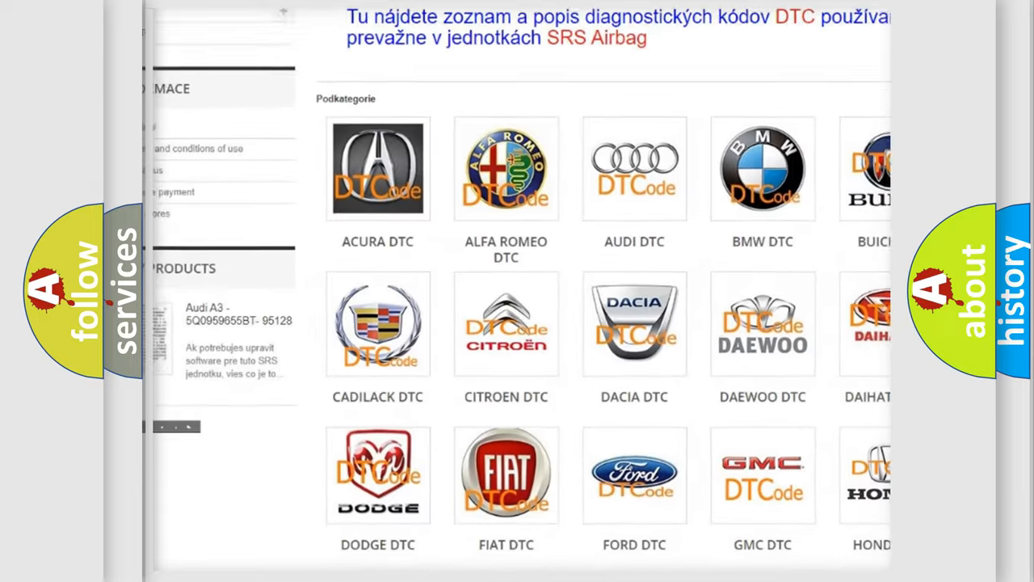